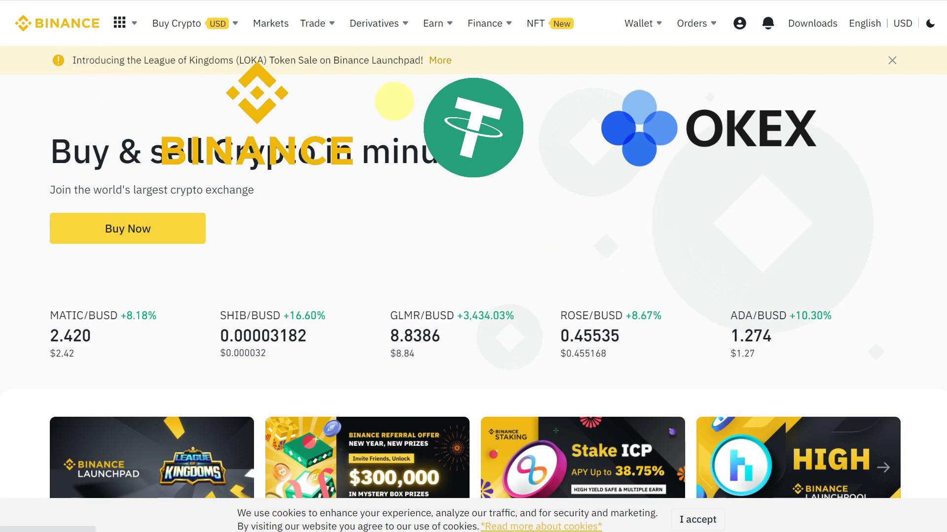
# - Go to the Fiat and Spot wallet from the Wallet menu
pyautogui.click(639, 24)
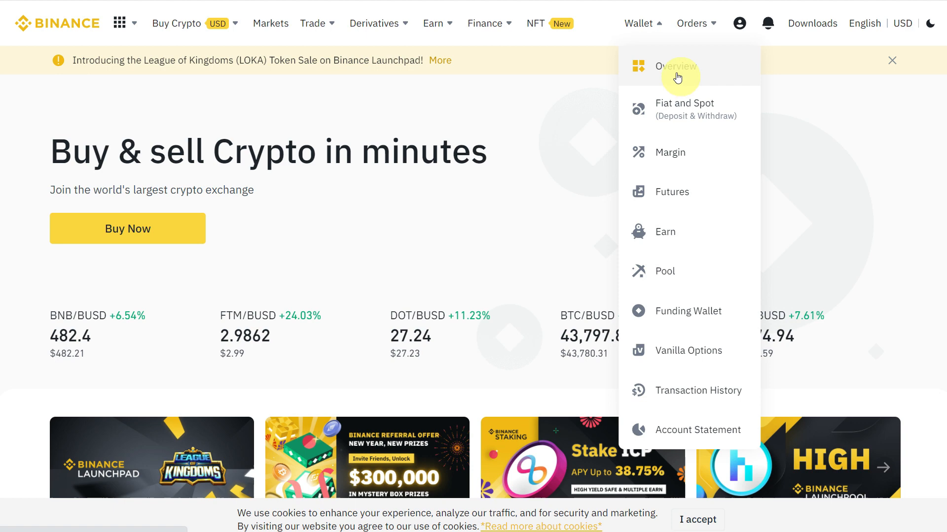
pyautogui.moveTo(672, 107)
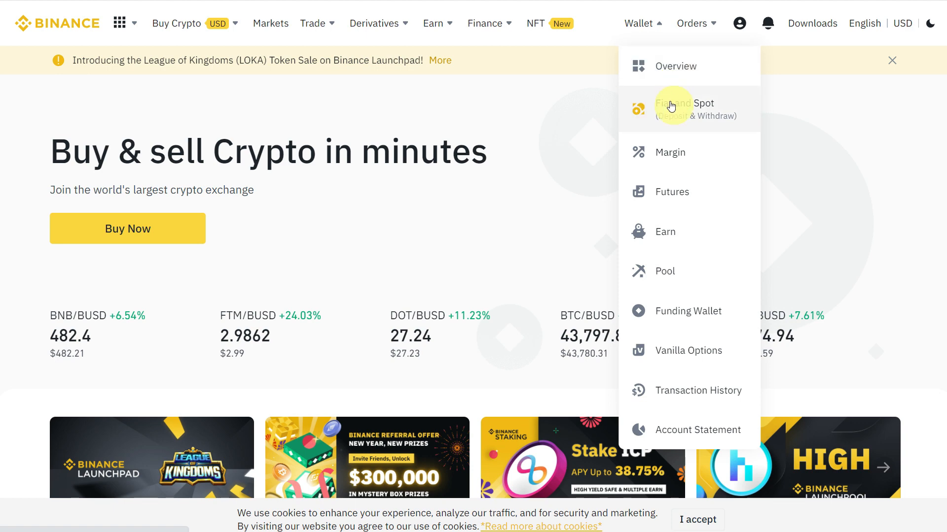
pyautogui.click(687, 104)
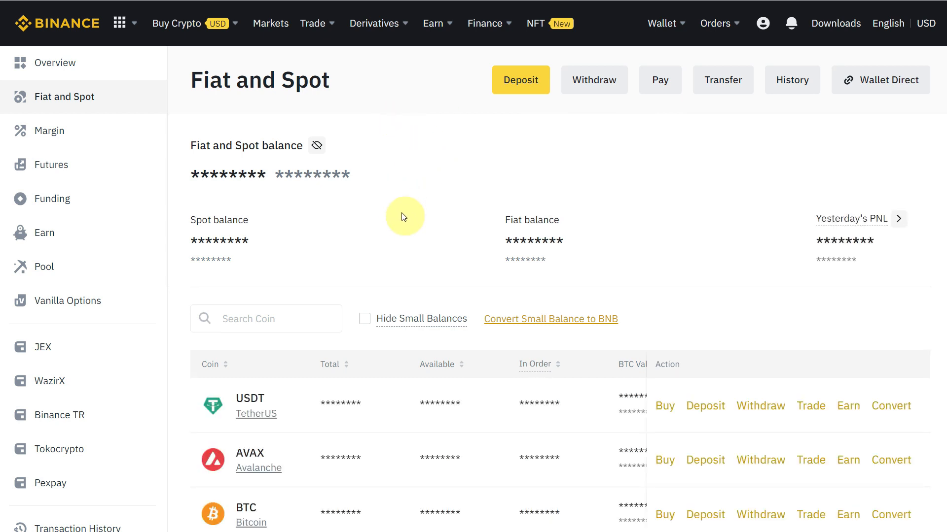
pyautogui.moveTo(562, 101)
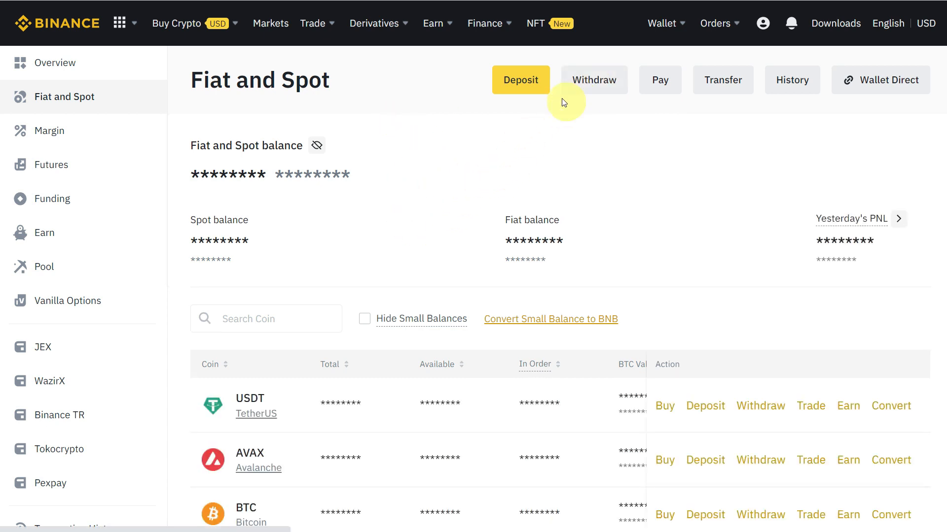
# - Start a withdrawal from the USDT row of the coin list
pyautogui.scroll(-3)
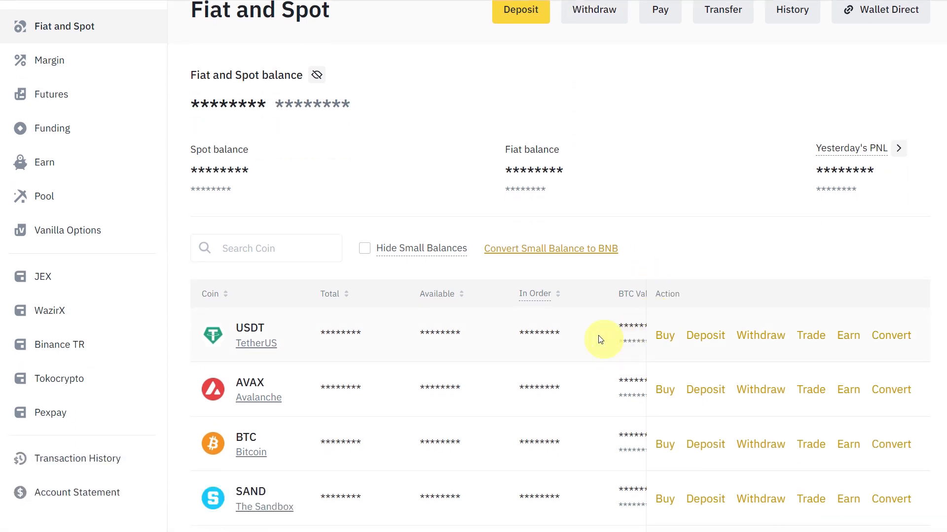
pyautogui.moveTo(596, 439)
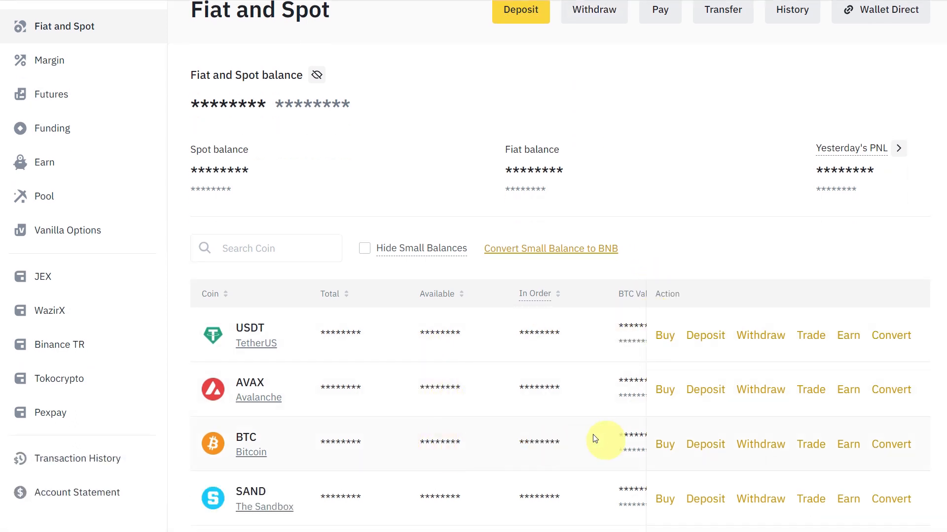
pyautogui.moveTo(755, 340)
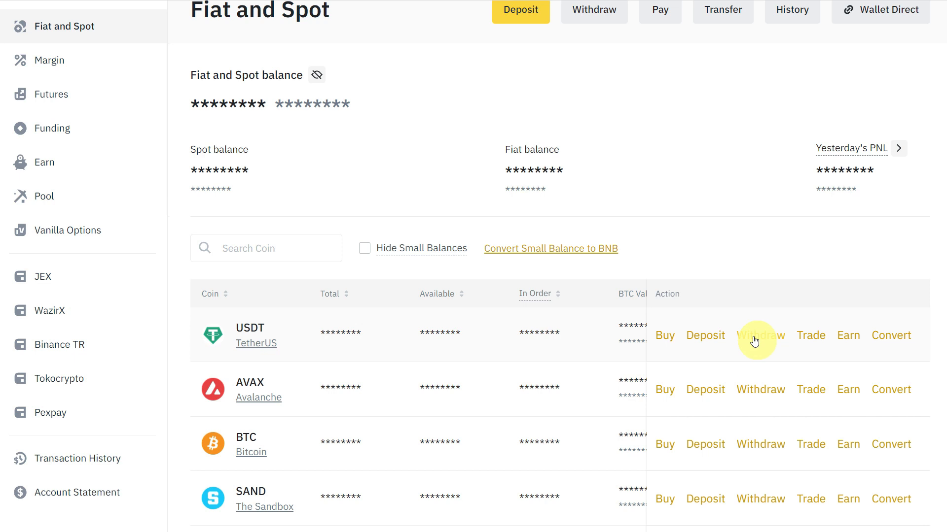
pyautogui.click(759, 335)
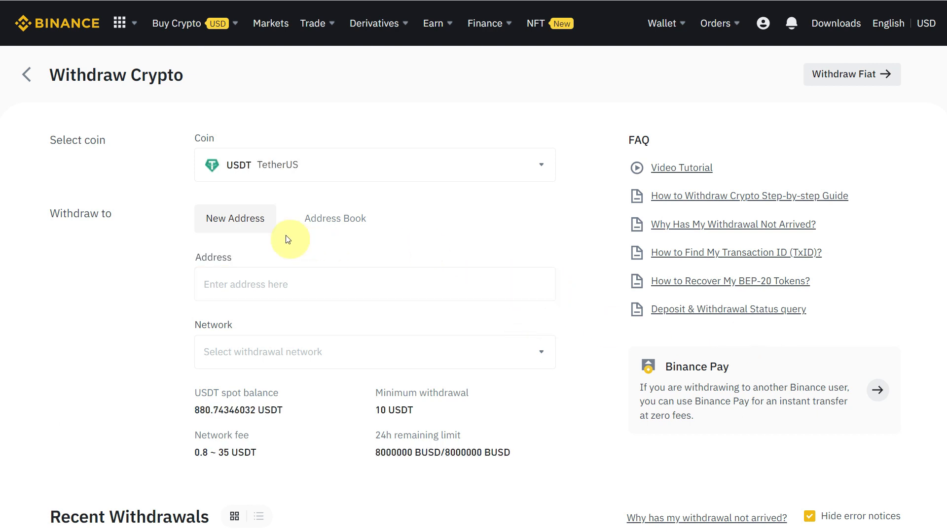
# - For a new address, list the USDT withdrawal networks down to TRX Tron (TRC20)
pyautogui.click(341, 284)
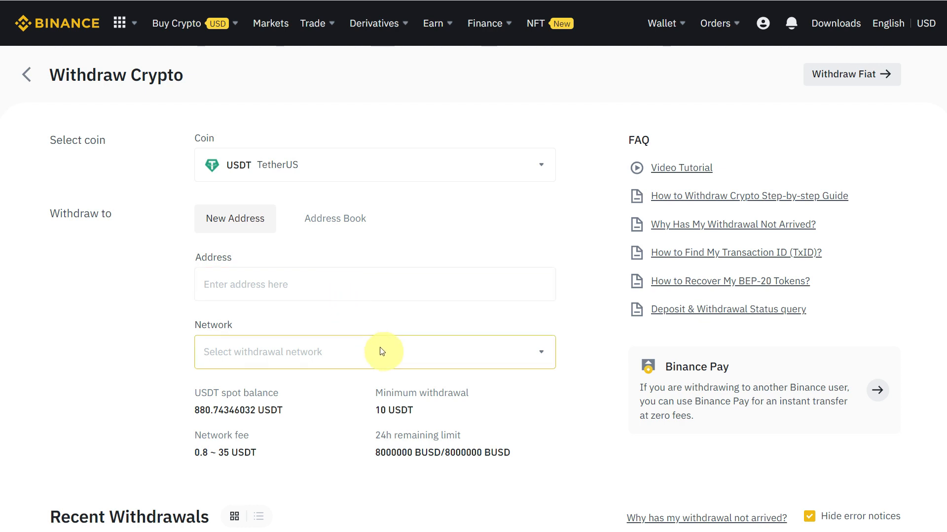
pyautogui.click(382, 352)
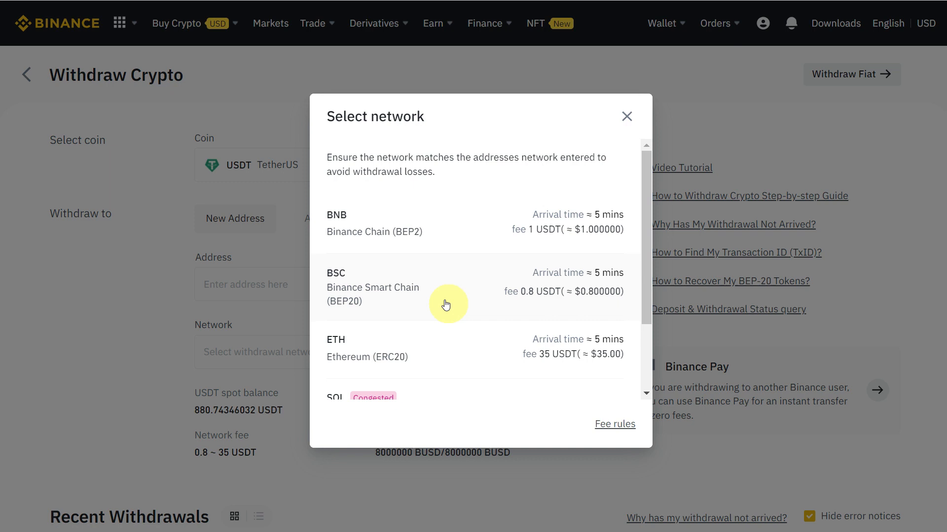
pyautogui.scroll(-3)
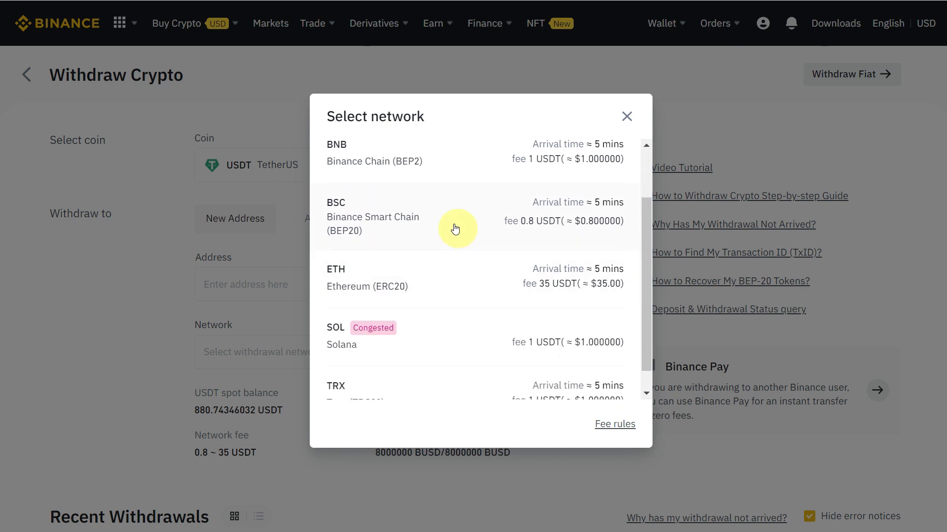
pyautogui.scroll(-3)
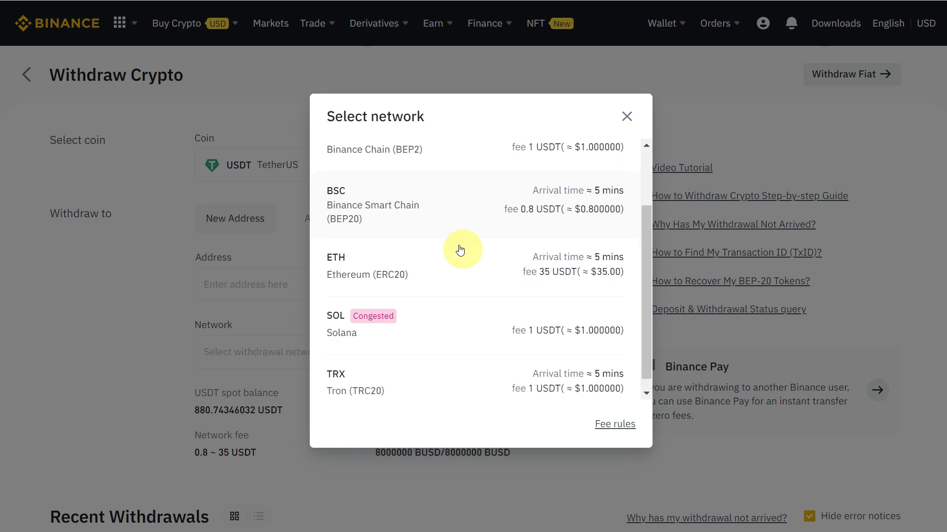
pyautogui.scroll(-3)
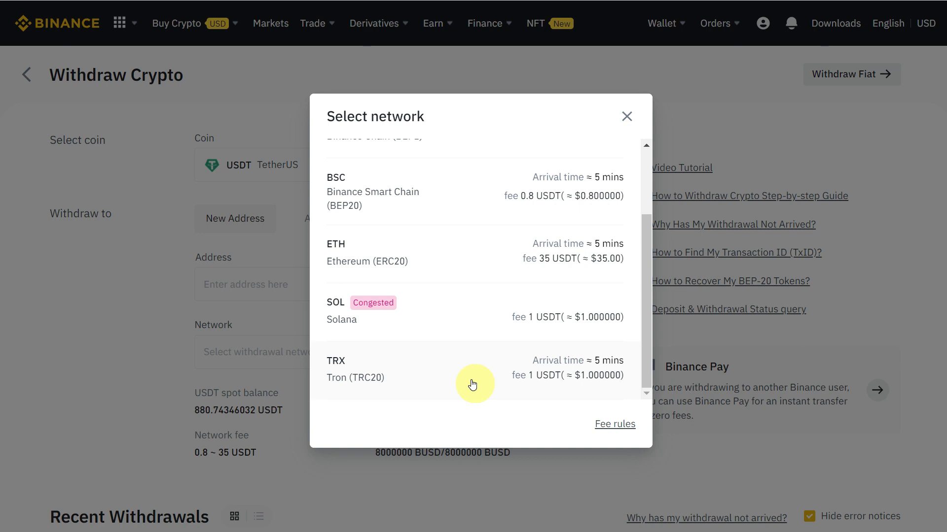
pyautogui.moveTo(408, 229)
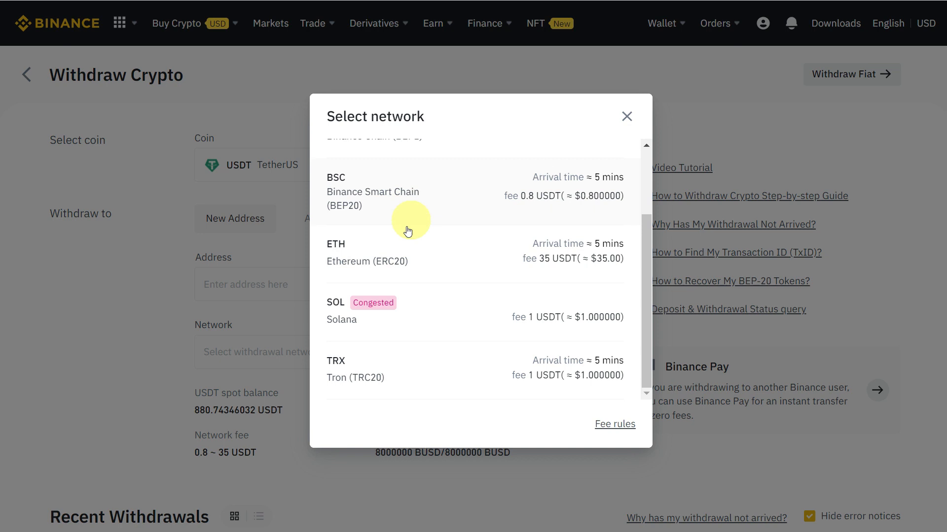
pyautogui.moveTo(177, 4)
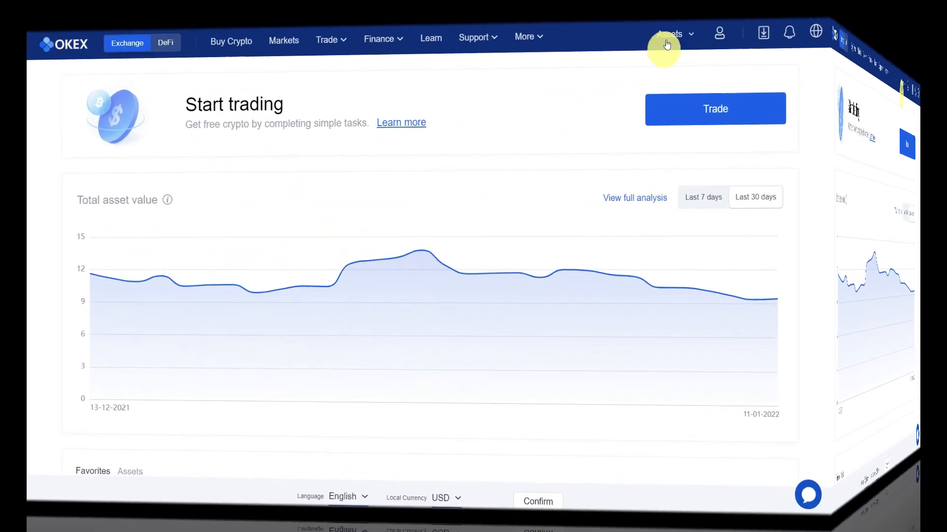
# - Reach the OKEx crypto Deposit page through the Assets menu
pyautogui.click(668, 33)
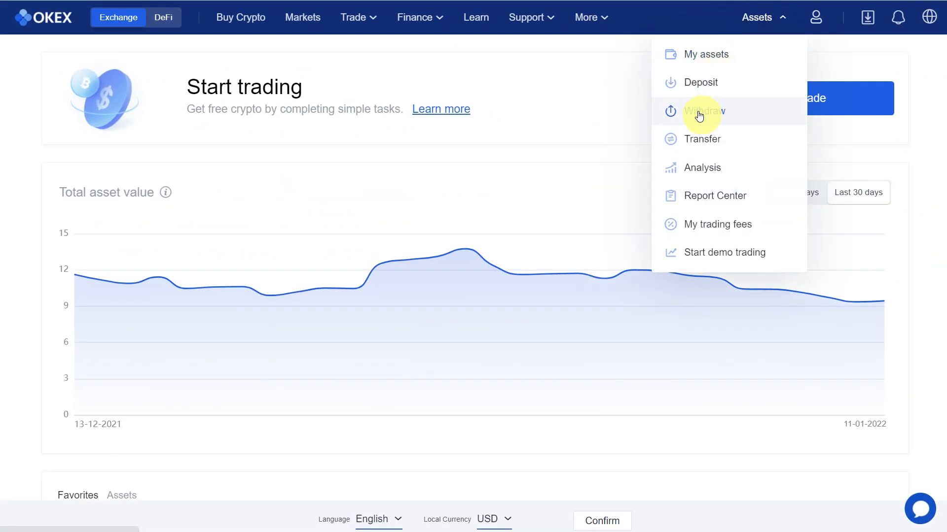
pyautogui.moveTo(701, 92)
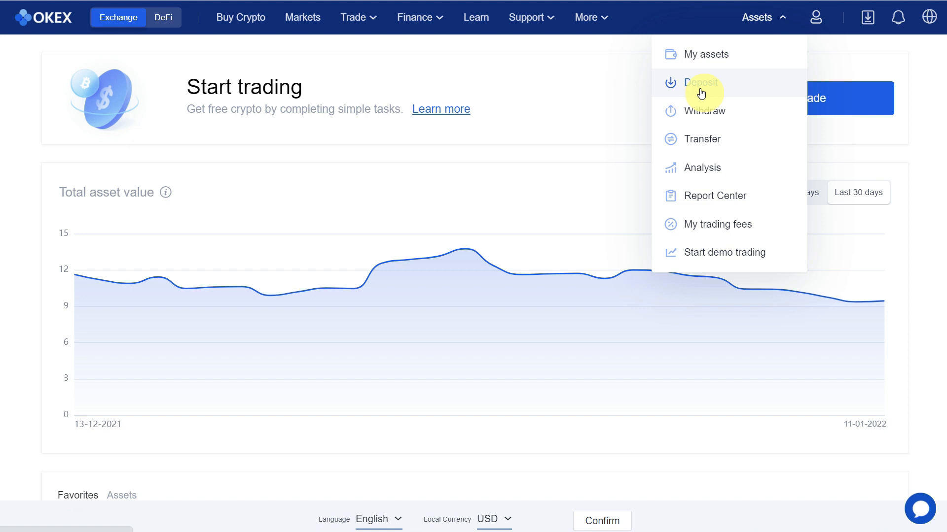
pyautogui.click(701, 89)
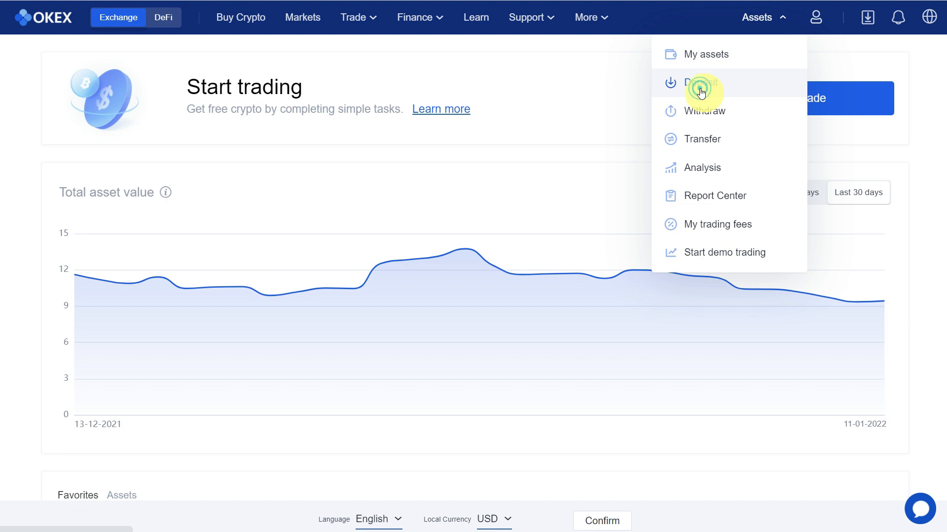
pyautogui.click(700, 83)
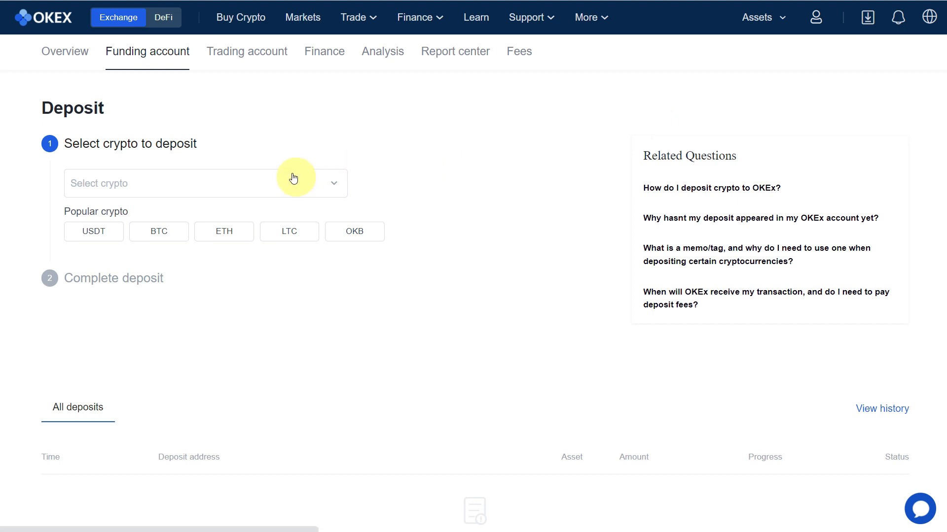
pyautogui.moveTo(339, 240)
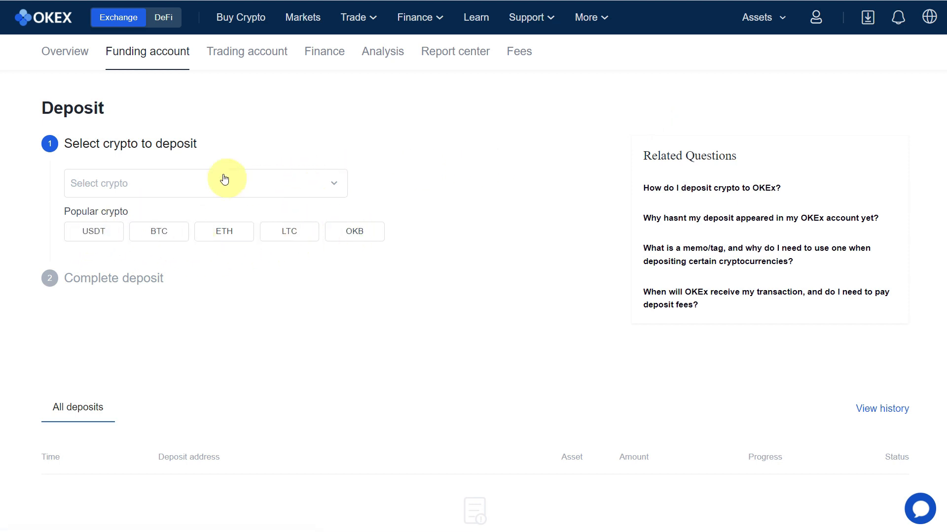
# - Choose USDT as the crypto to deposit on OKEx
pyautogui.click(205, 184)
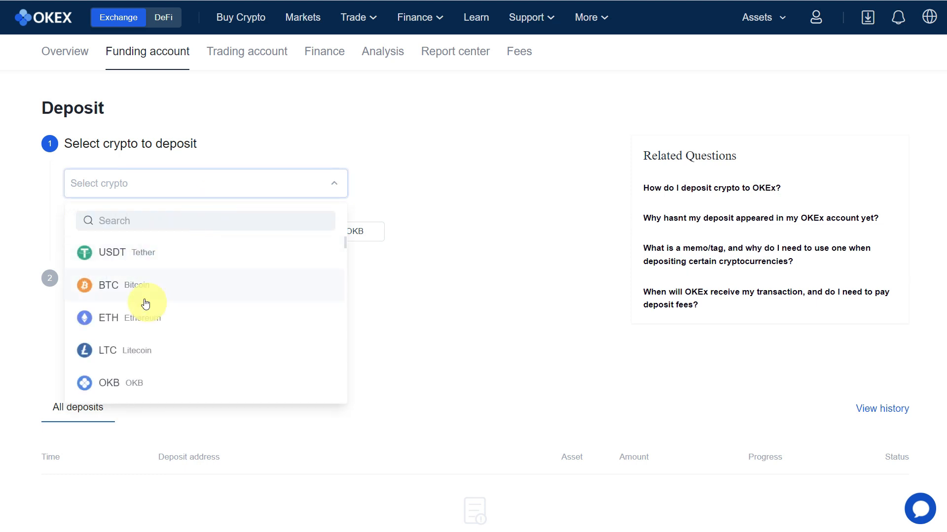
pyautogui.moveTo(166, 312)
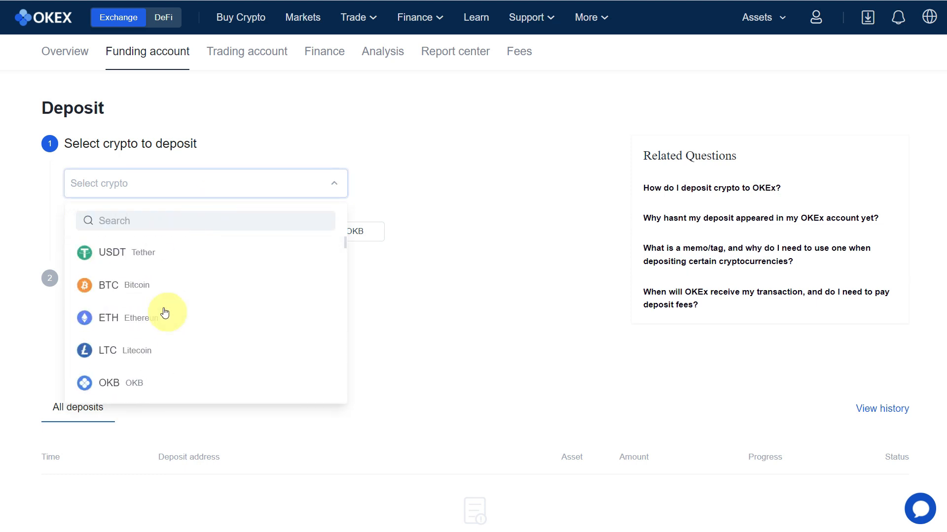
pyautogui.click(111, 252)
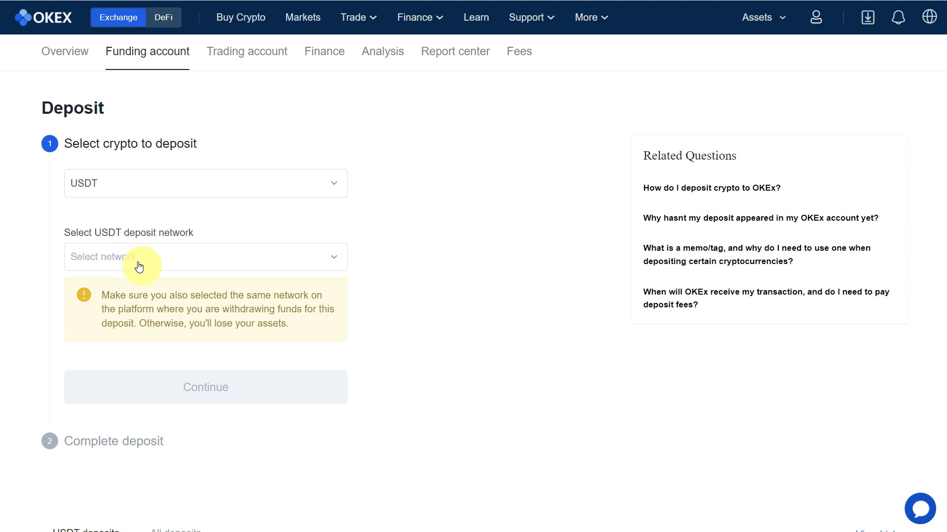
pyautogui.moveTo(196, 263)
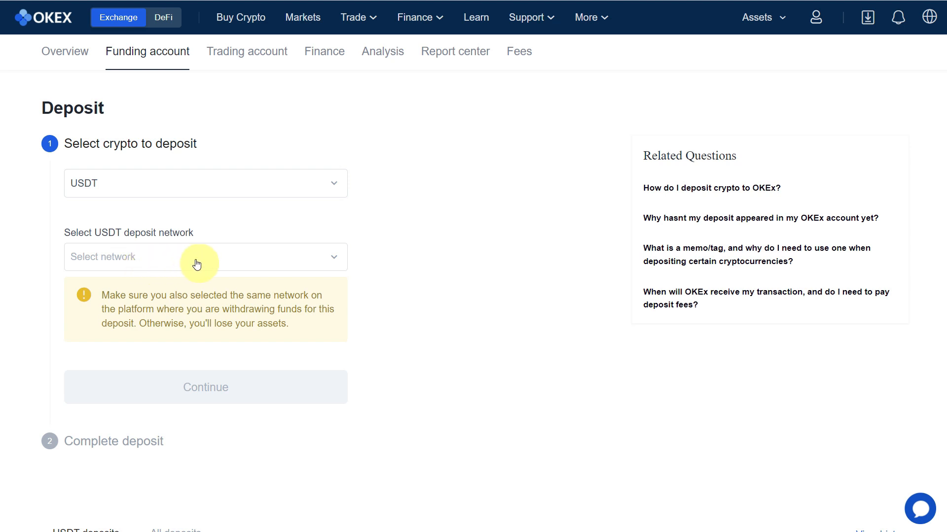
pyautogui.moveTo(113, 305)
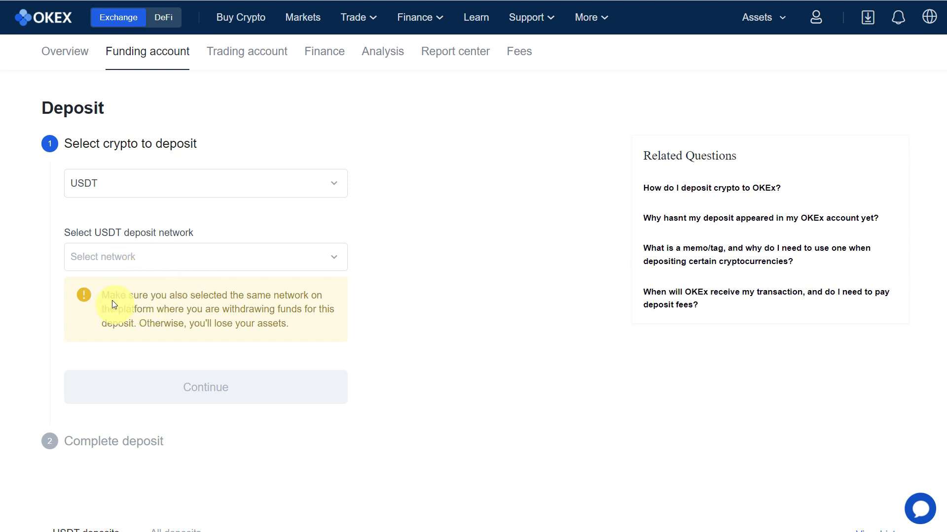
pyautogui.moveTo(139, 306)
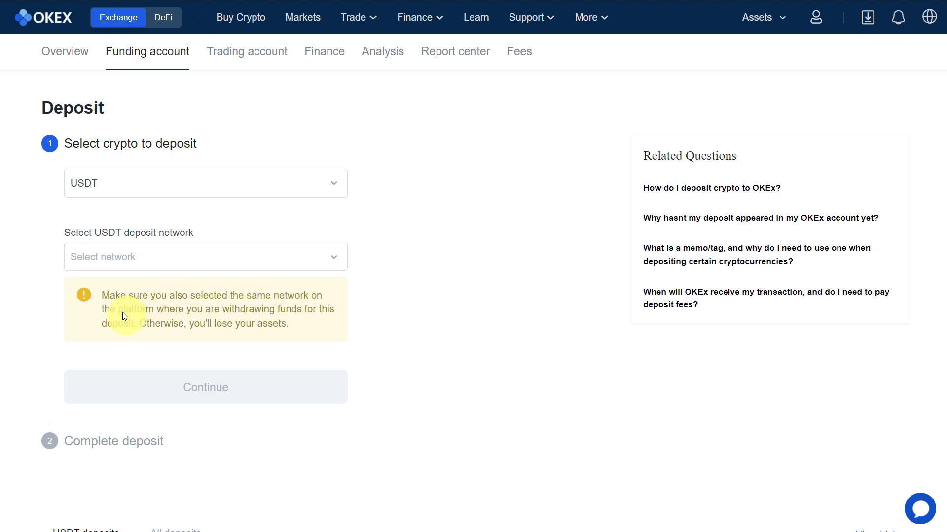
pyautogui.moveTo(227, 318)
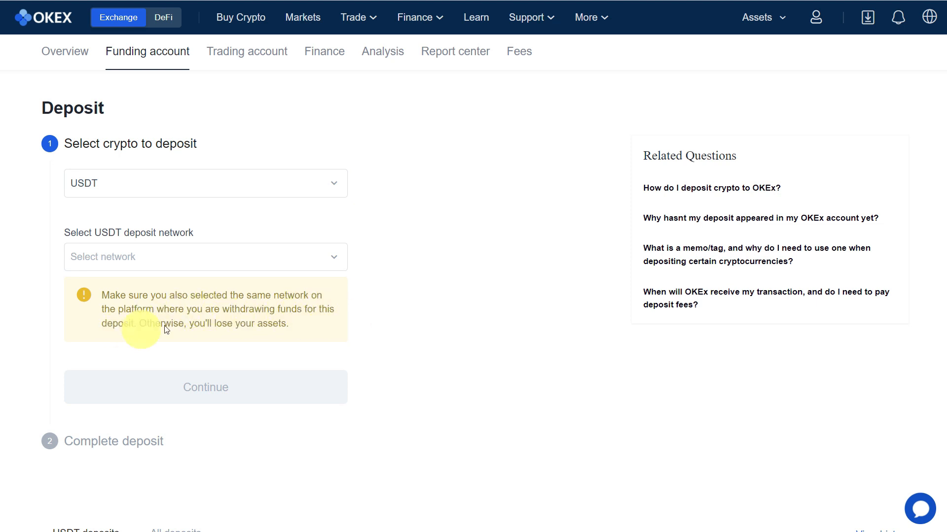
pyautogui.moveTo(314, 259)
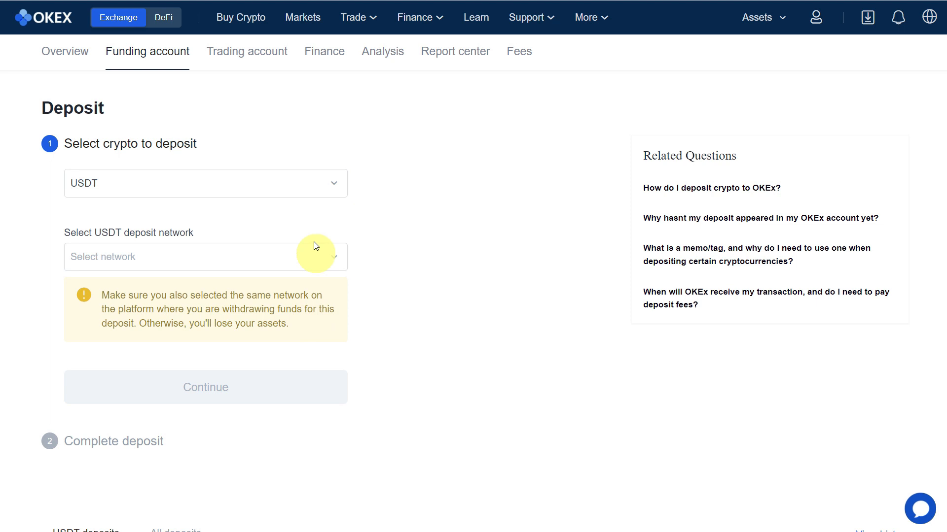
# - Select the USDT-TRC20 deposit network and continue to the deposit address
pyautogui.click(205, 257)
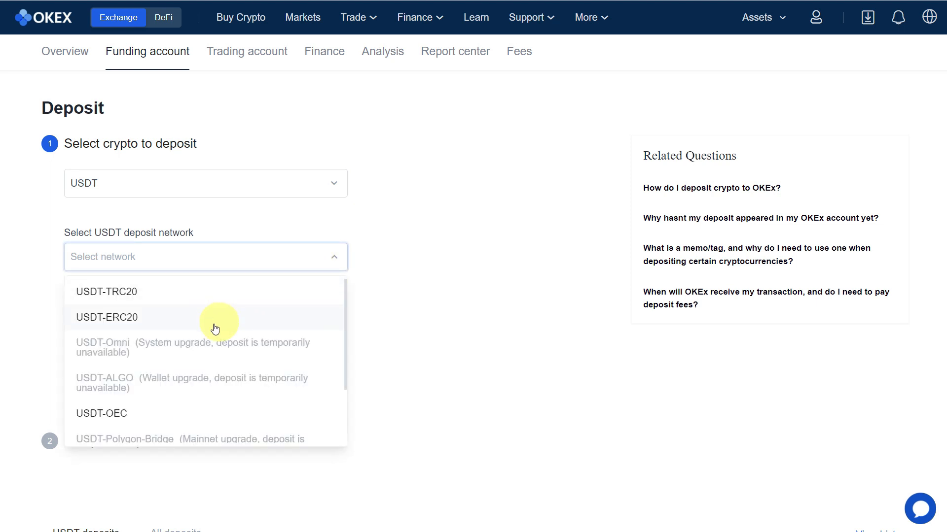
pyautogui.scroll(-3)
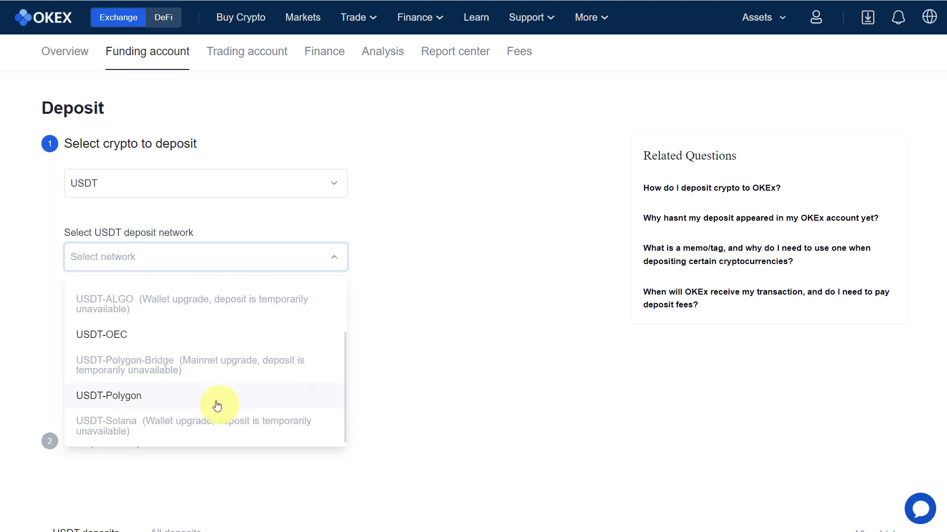
pyautogui.moveTo(199, 407)
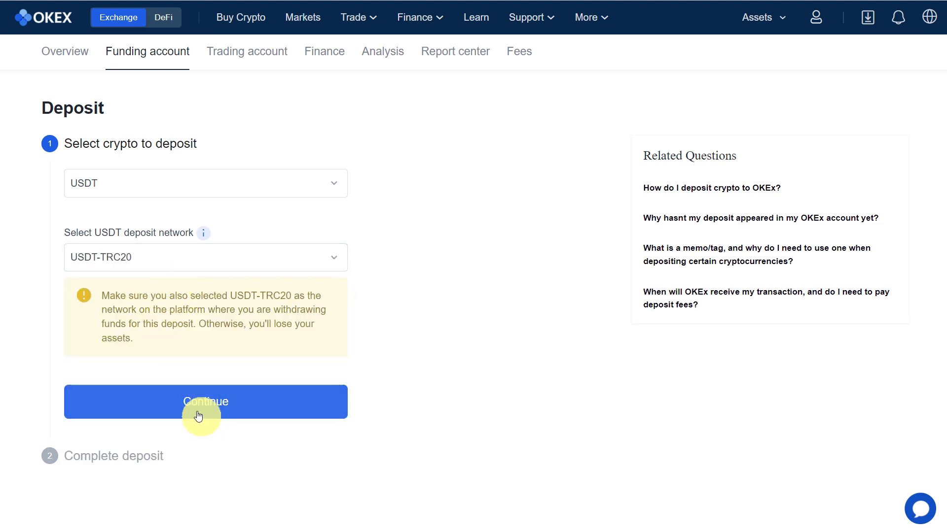
pyautogui.click(205, 402)
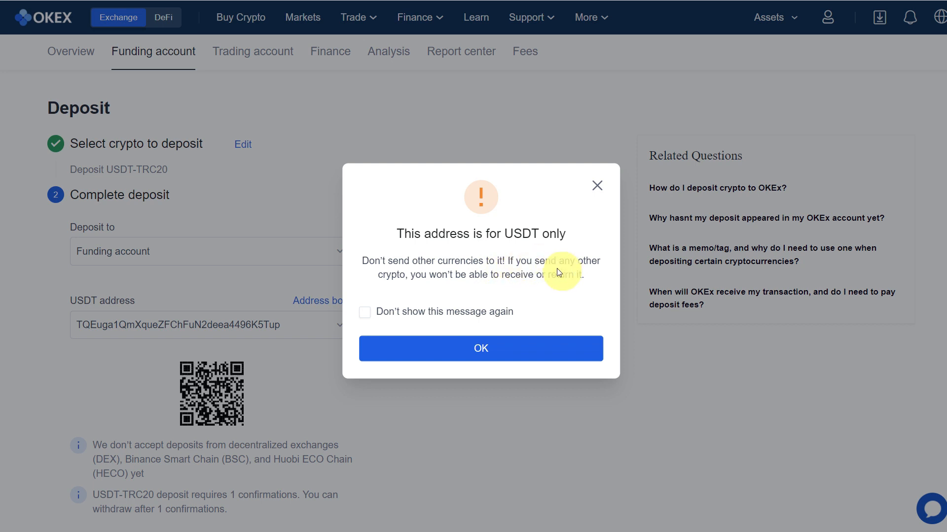
pyautogui.moveTo(553, 276)
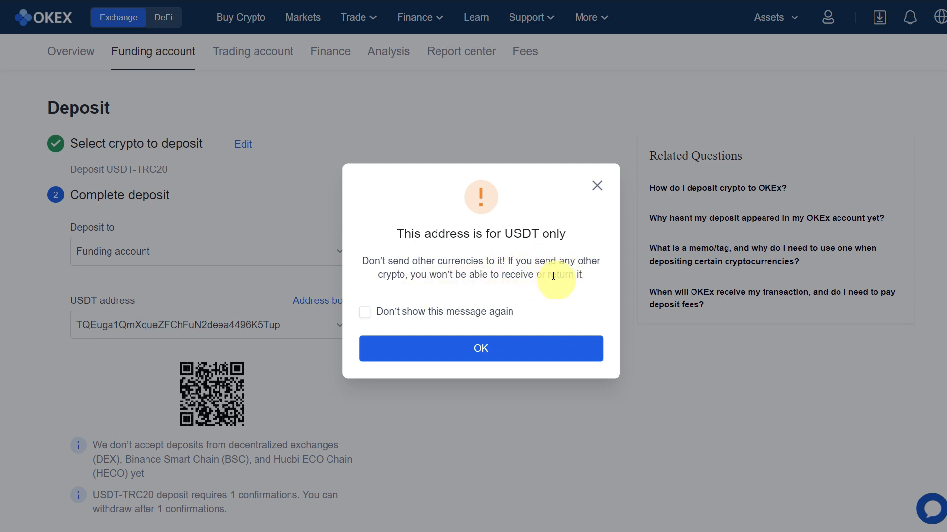
# - Accept the USDT-only warning and copy the TRC20 funding-account deposit address
pyautogui.click(482, 349)
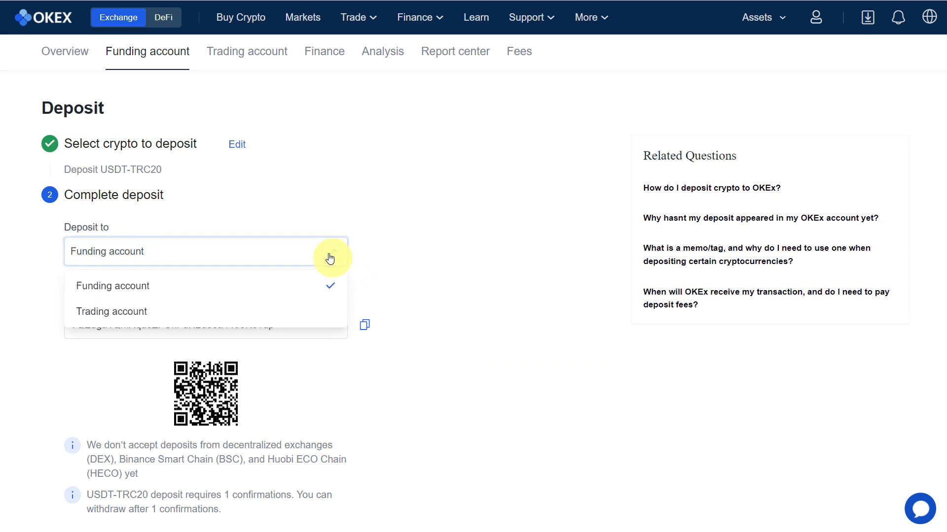
pyautogui.click(113, 286)
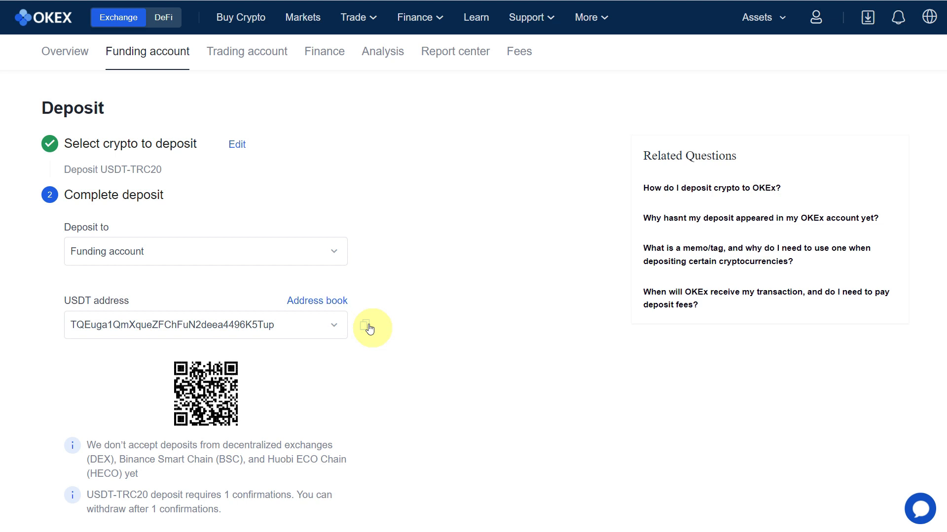
pyautogui.moveTo(386, 333)
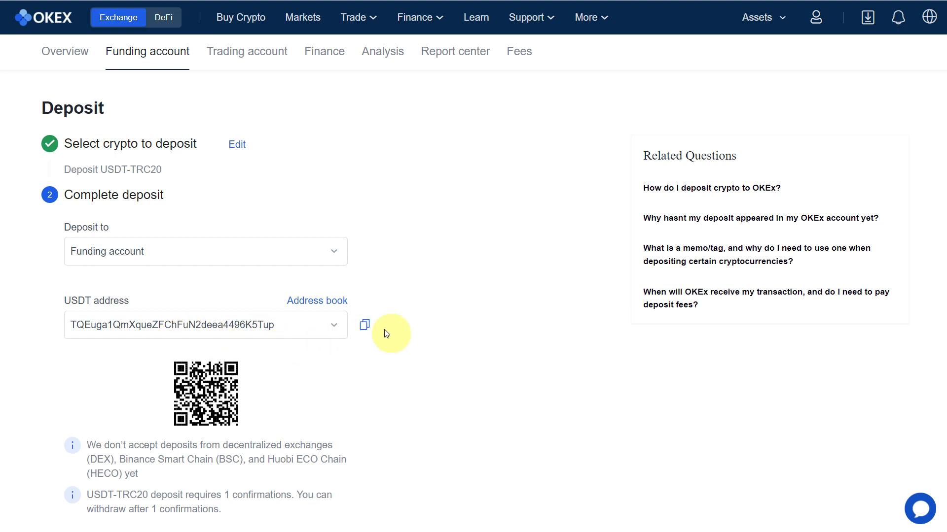
pyautogui.click(364, 325)
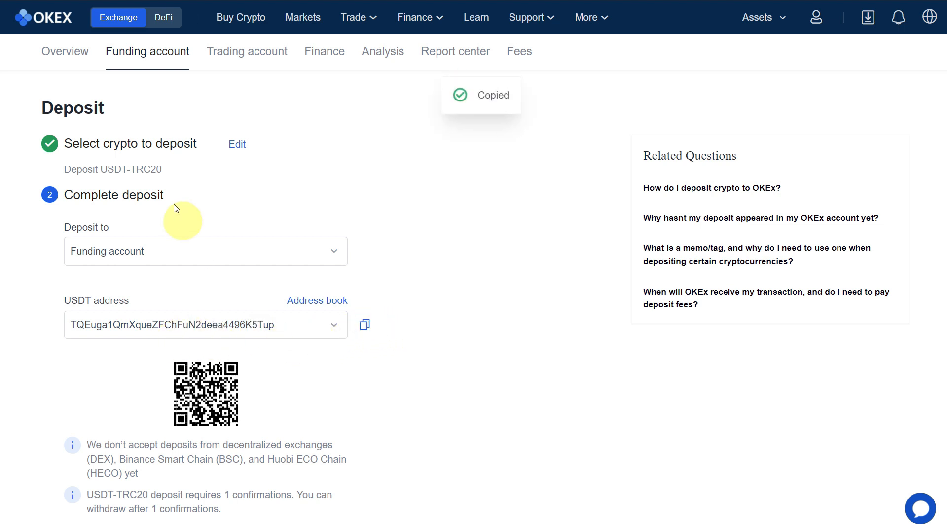
pyautogui.moveTo(136, 157)
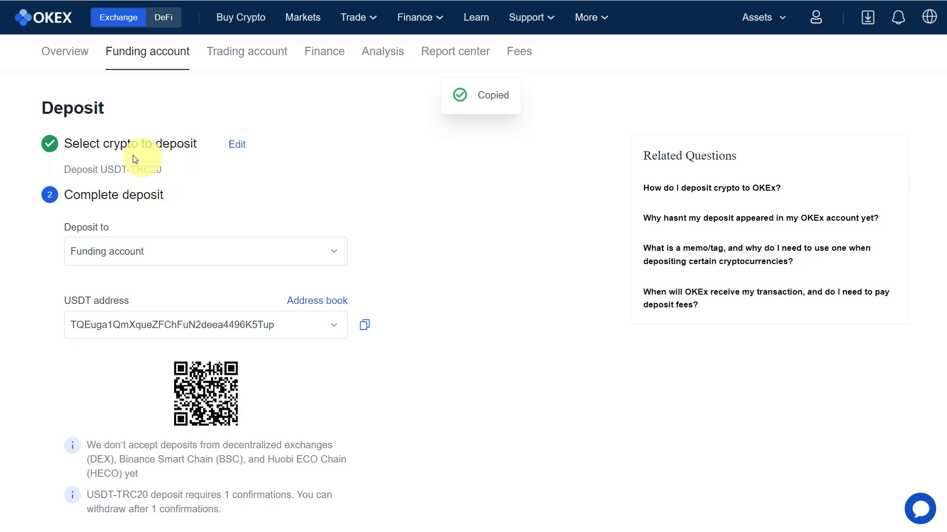
pyautogui.moveTo(145, 353)
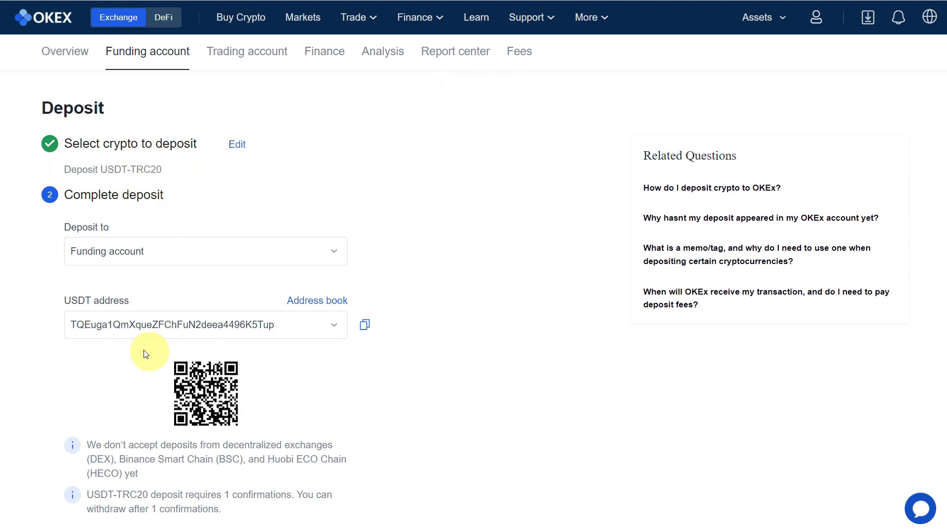
pyautogui.click(364, 325)
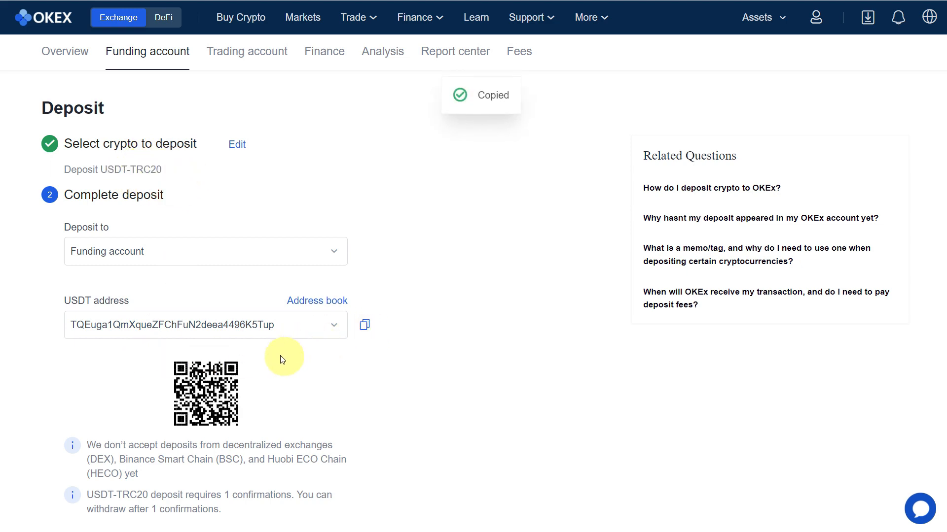
pyautogui.scroll(-3)
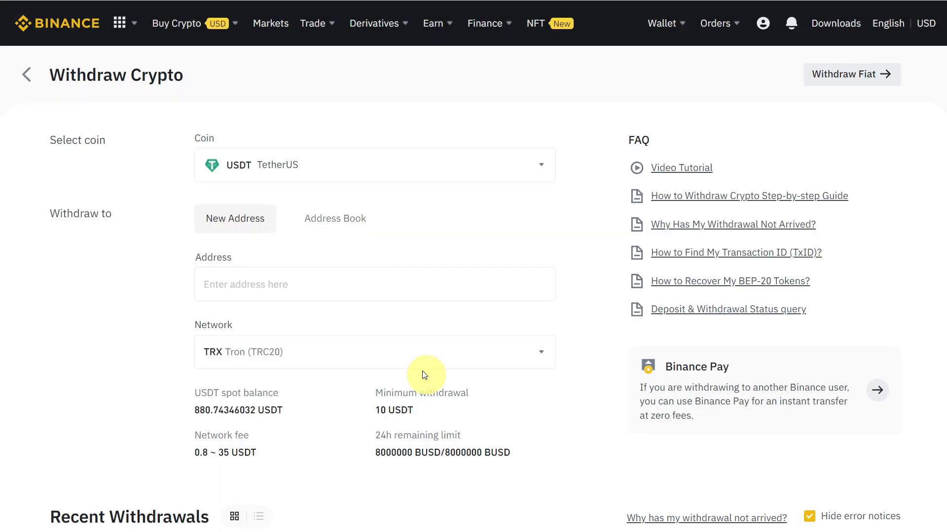
pyautogui.click(332, 284)
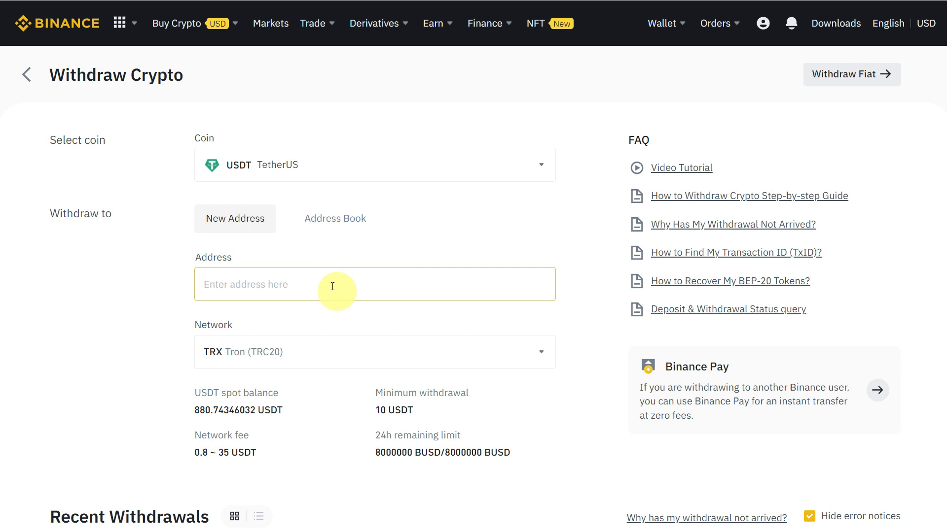
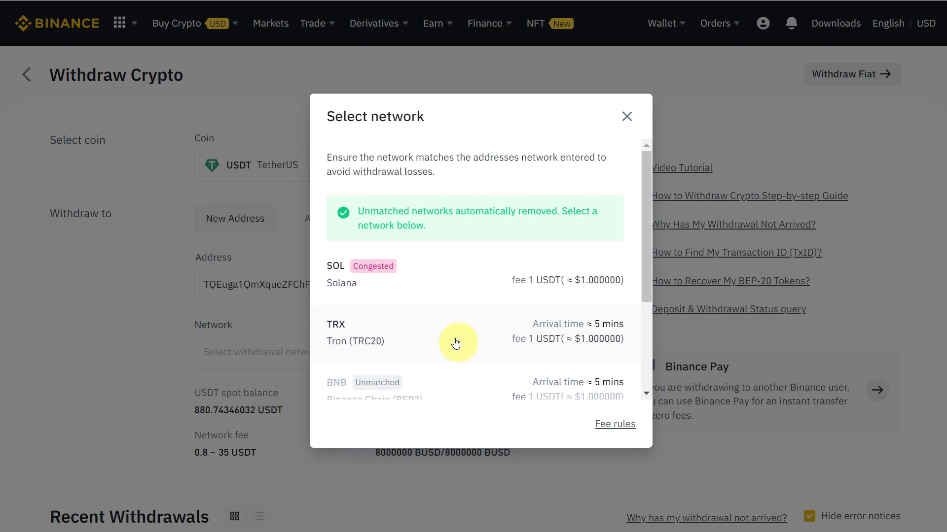
pyautogui.scroll(-3)
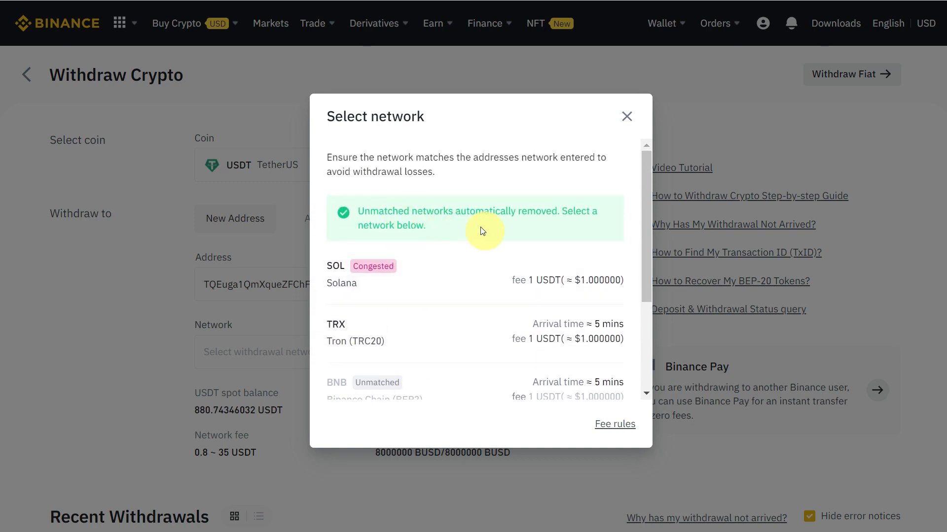
pyautogui.moveTo(460, 335)
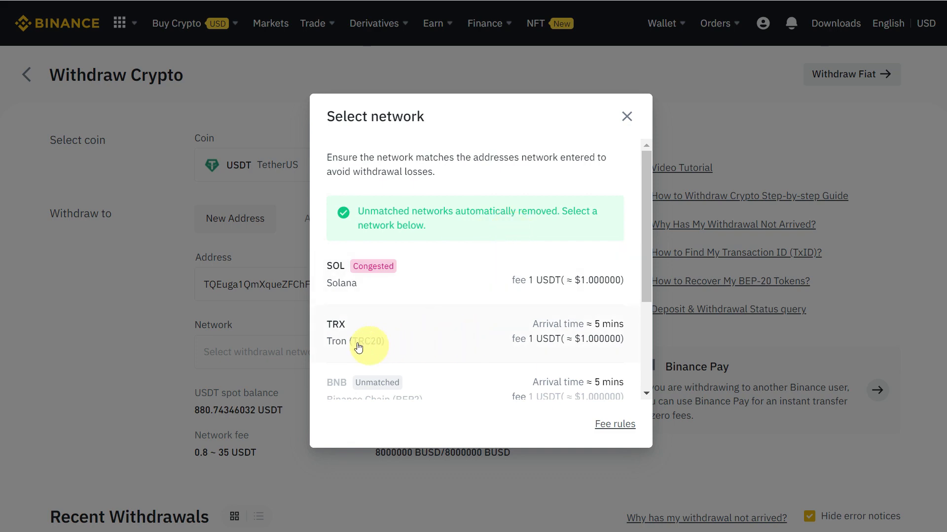
pyautogui.click(354, 339)
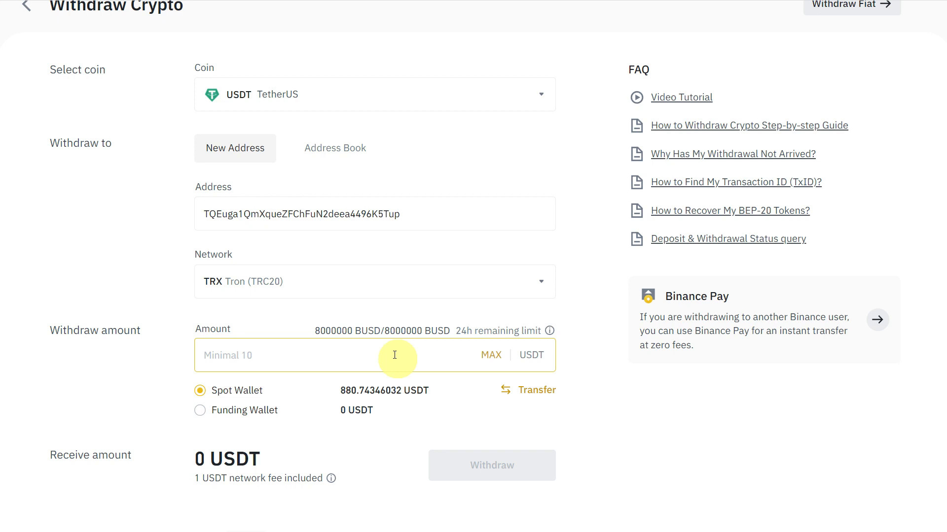
# - Enter a withdrawal amount of 100 USDT, giving 99 USDT after the 1 USDT fee
pyautogui.write('100')
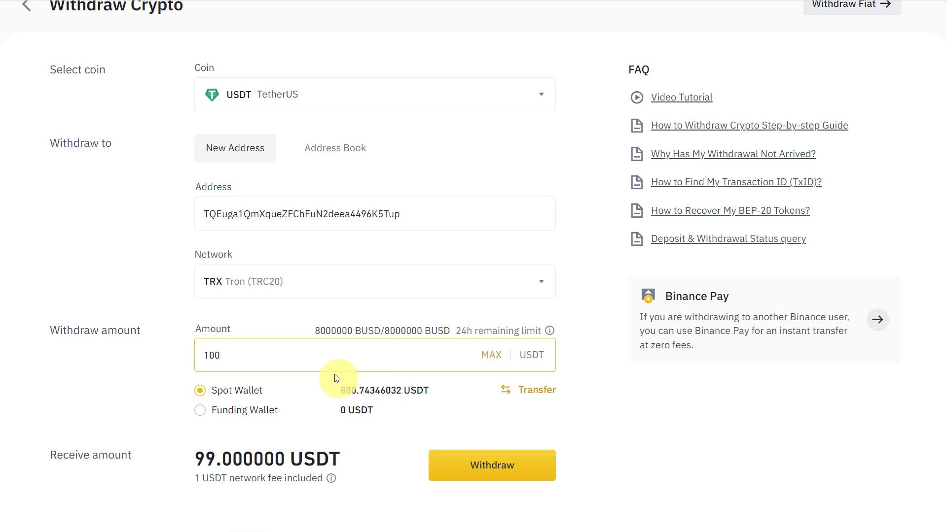
pyautogui.moveTo(233, 502)
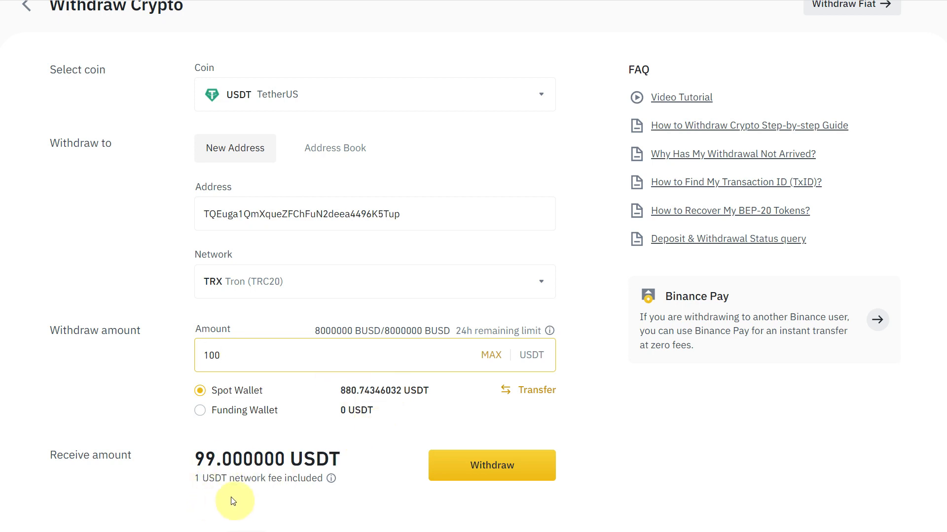
pyautogui.scroll(-3)
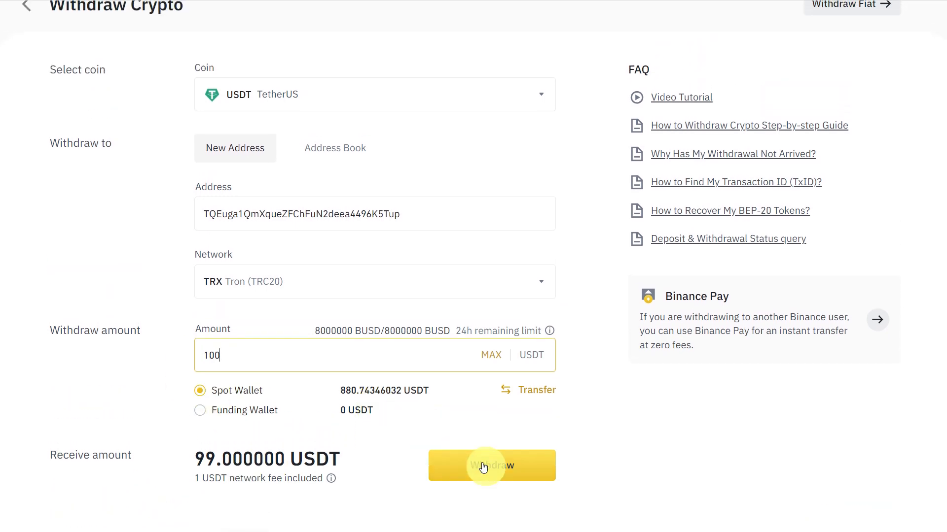
# - Submit the withdrawal to bring up the 99 USDT TRC20 confirmation summary
pyautogui.click(491, 465)
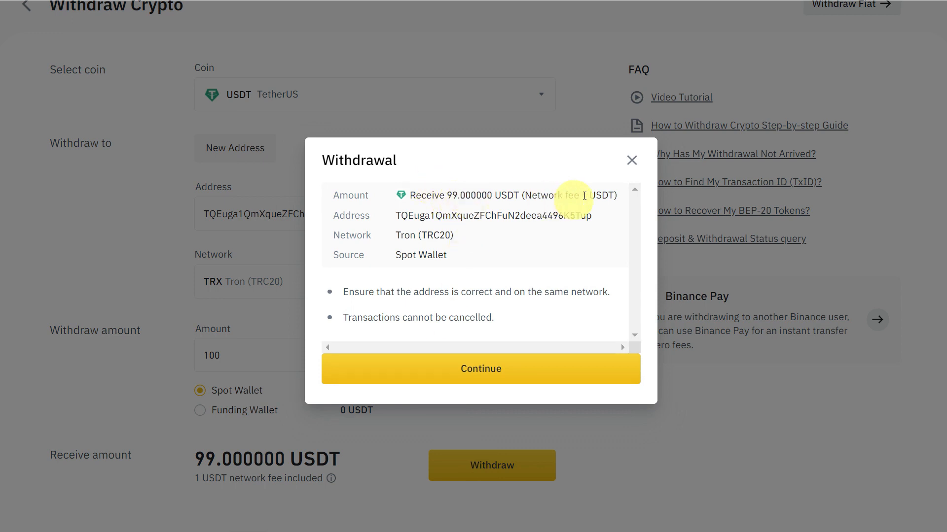
pyautogui.moveTo(511, 223)
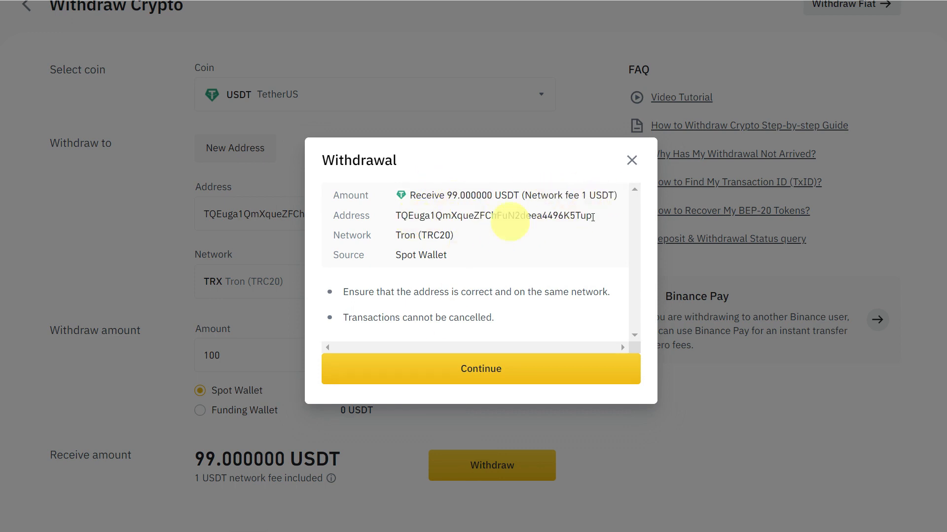
pyautogui.moveTo(507, 269)
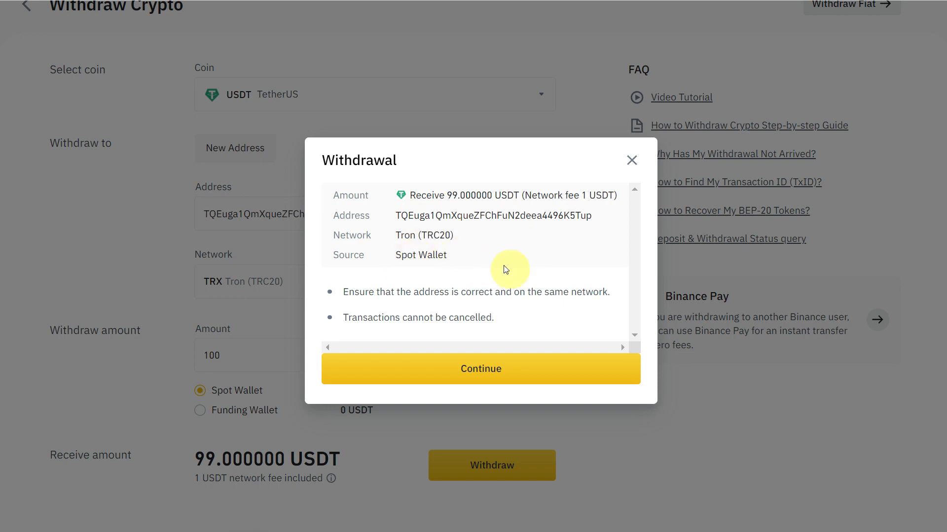
pyautogui.moveTo(466, 298)
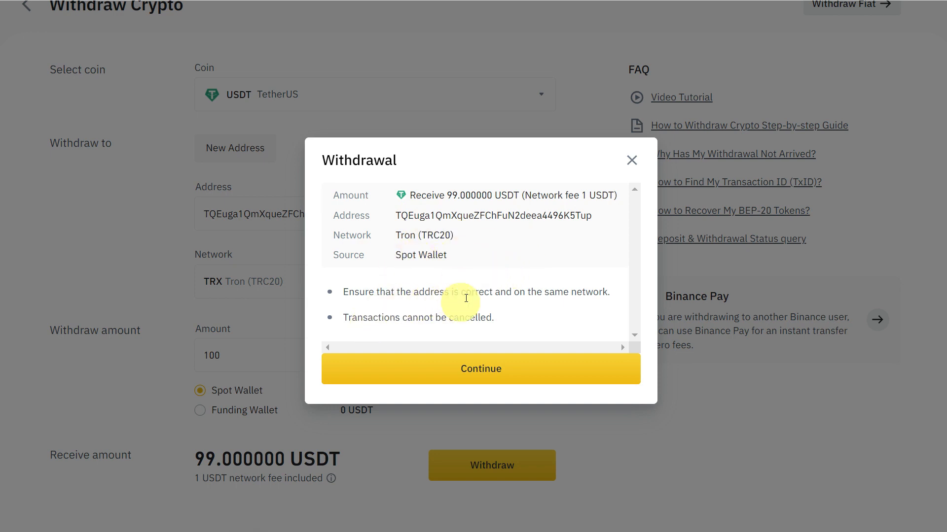
pyautogui.moveTo(393, 340)
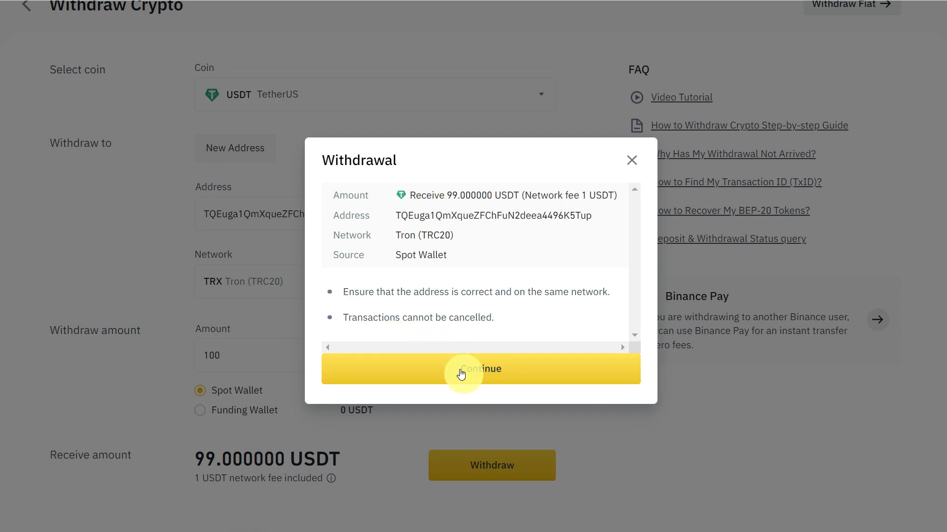
# - Request phone and e-mail verification codes, enter both and submit the 99 USDT withdrawal
pyautogui.click(481, 369)
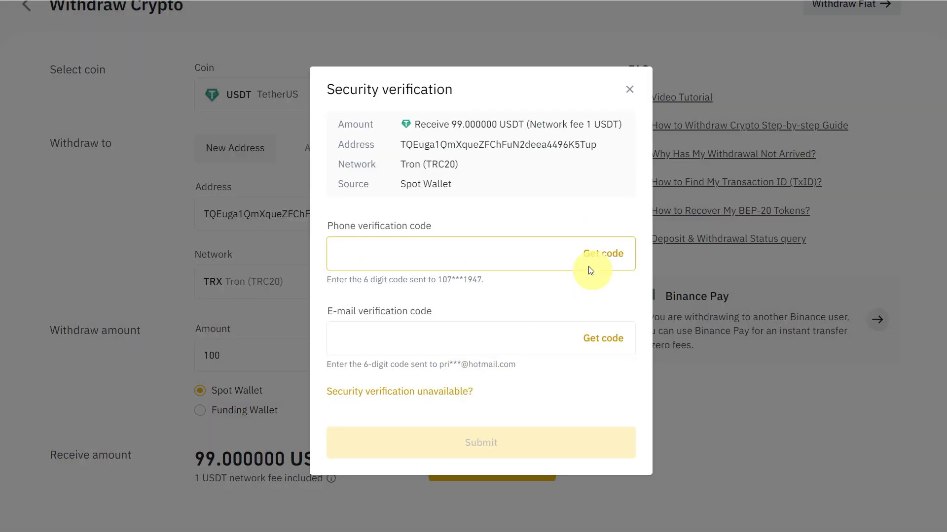
pyautogui.click(602, 253)
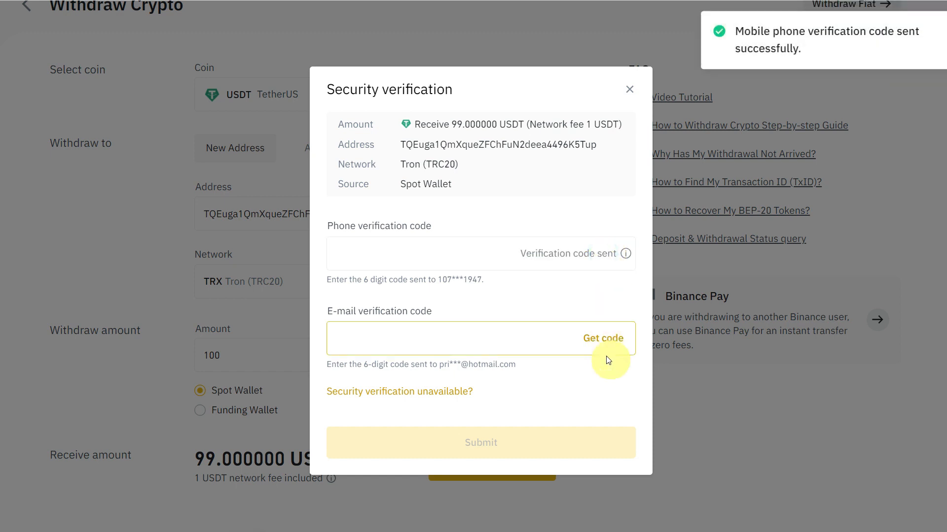
pyautogui.click(602, 338)
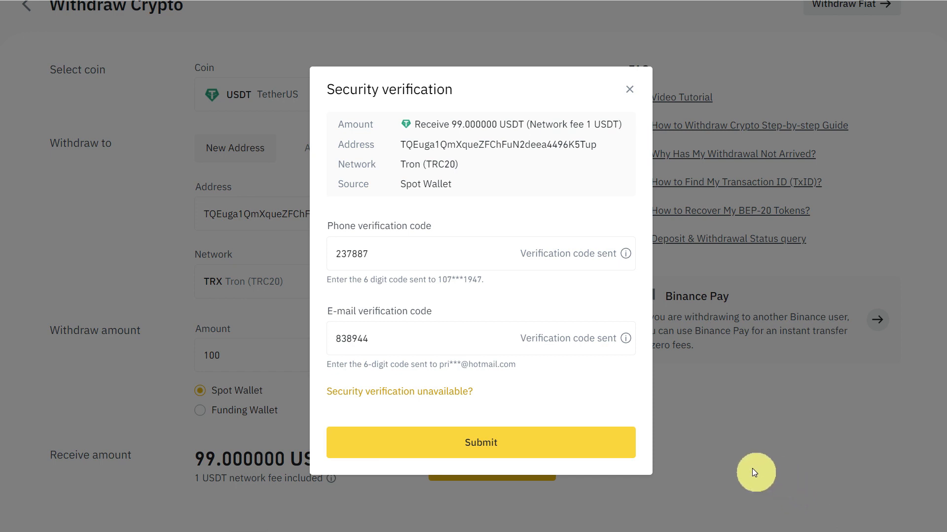
pyautogui.moveTo(601, 410)
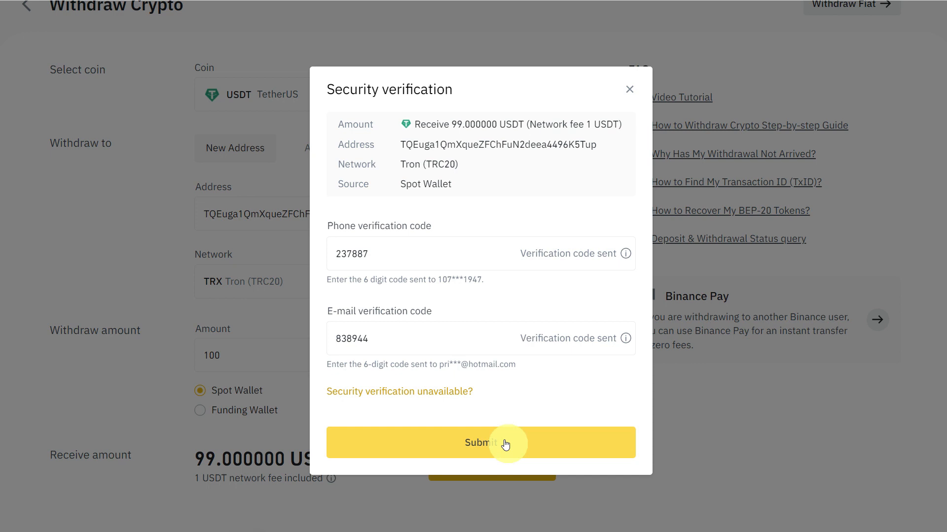
pyautogui.click(504, 442)
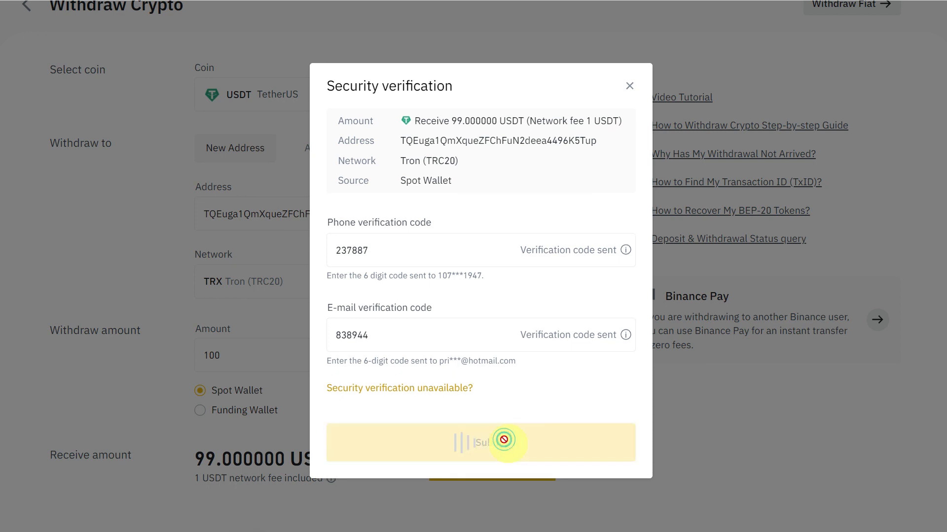
pyautogui.click(481, 443)
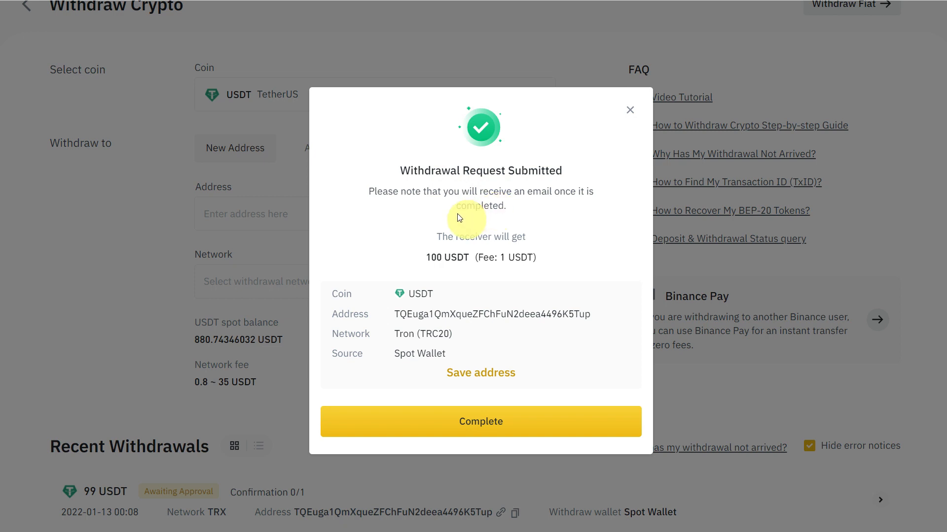
# - Acknowledge the Withdrawal Request Submitted and Awaiting Approval notices so 99 USDT shows Processing
pyautogui.click(481, 422)
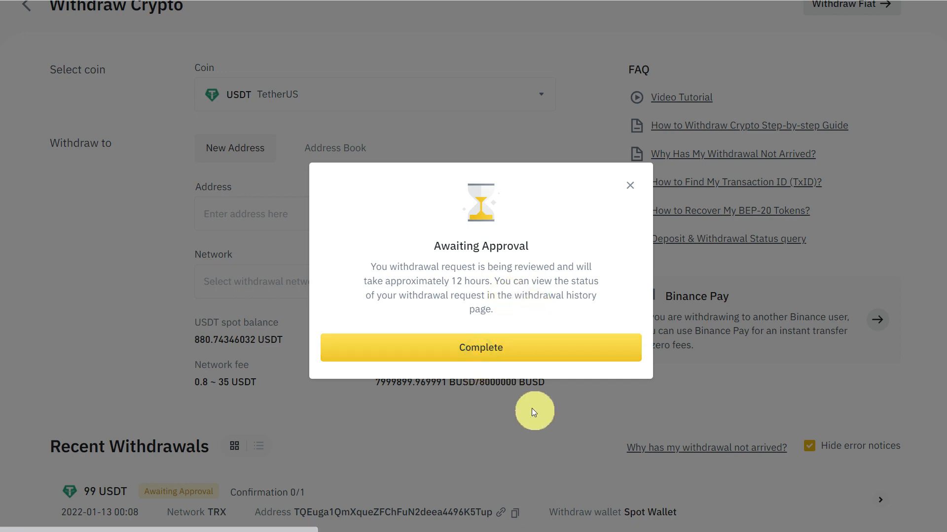
pyautogui.click(481, 347)
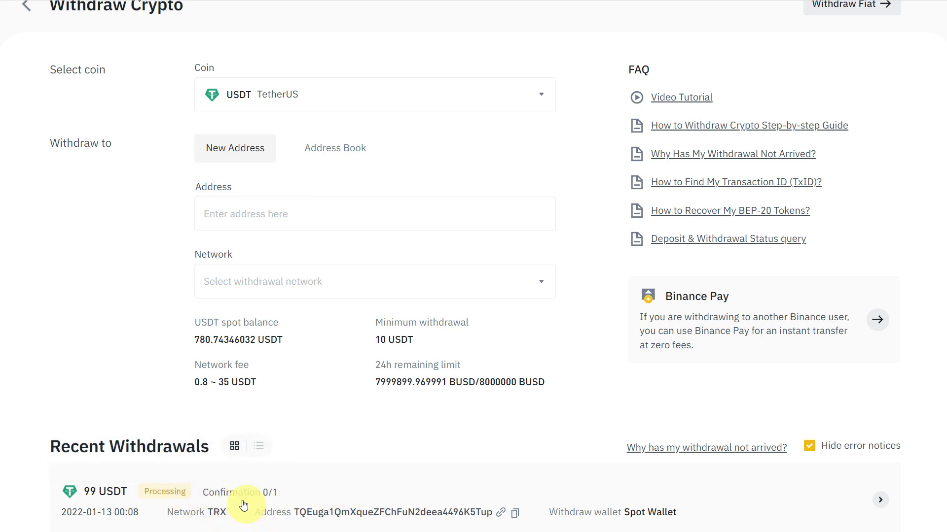
pyautogui.moveTo(242, 506)
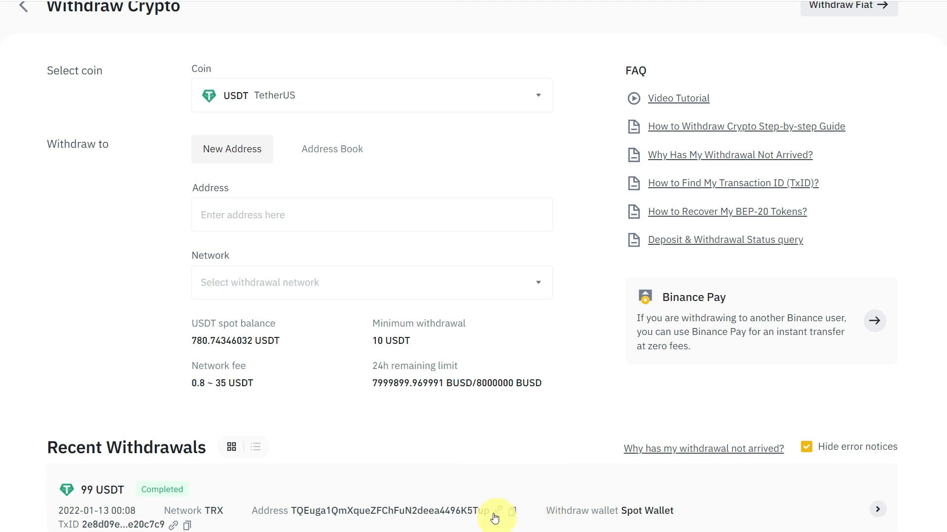
# - Confirm the 99 USDT withdrawal now reads Completed with its TxID in Recent Withdrawals
pyautogui.click(501, 510)
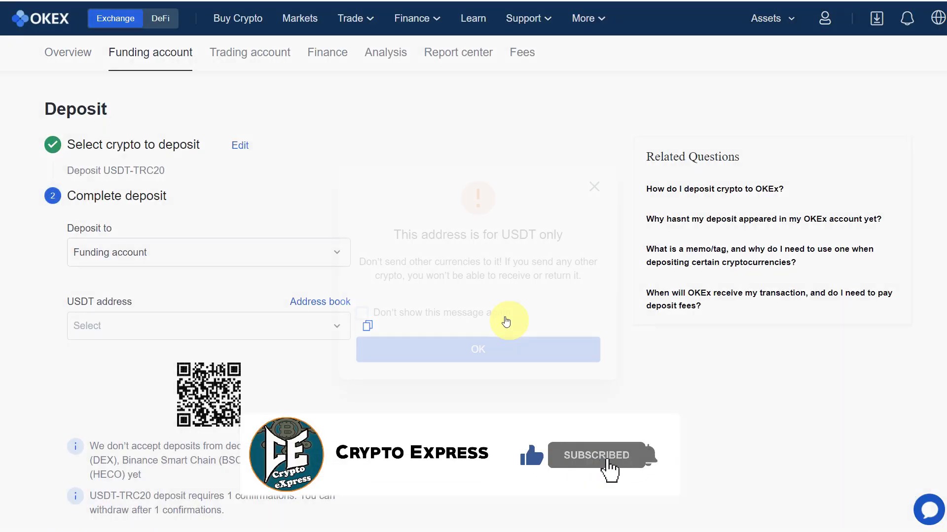
# - Dismiss the USDT-only address warning and view the 99 USDT TRC20 deposit marked success
pyautogui.click(478, 349)
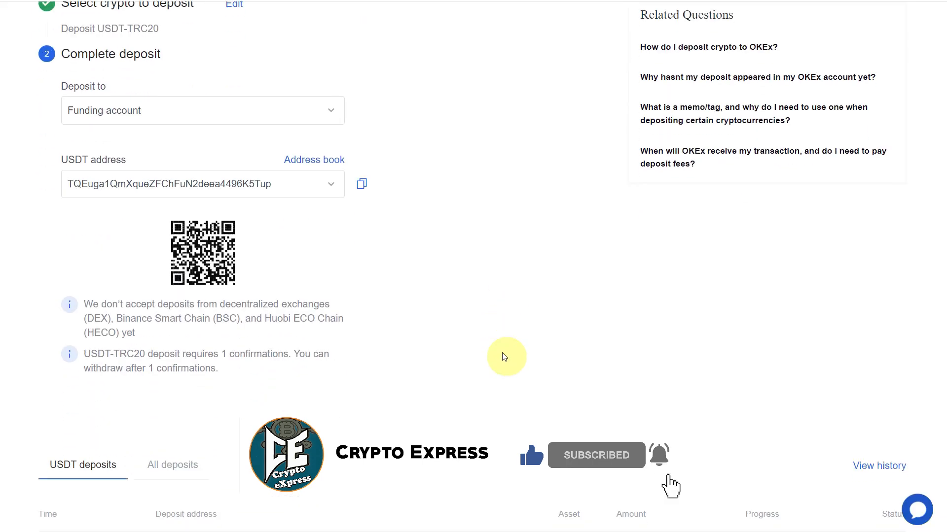
pyautogui.scroll(-3)
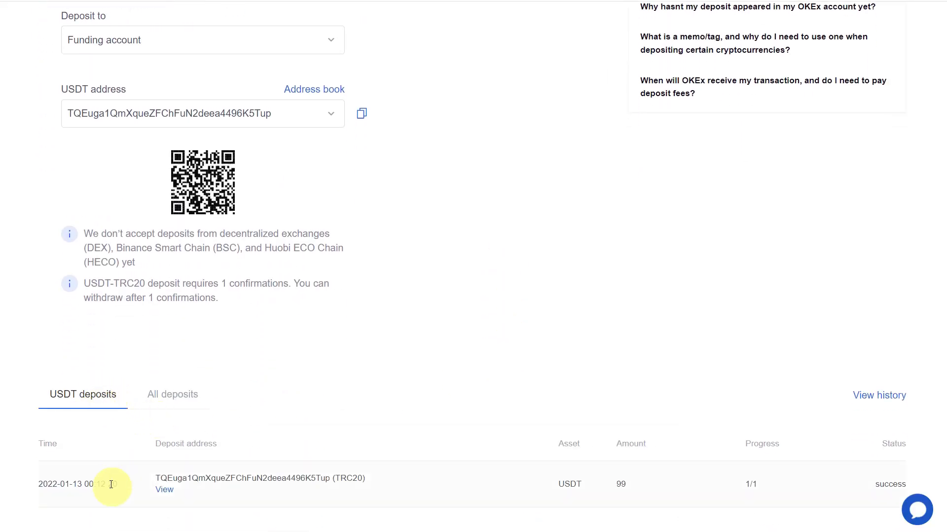
pyautogui.moveTo(630, 507)
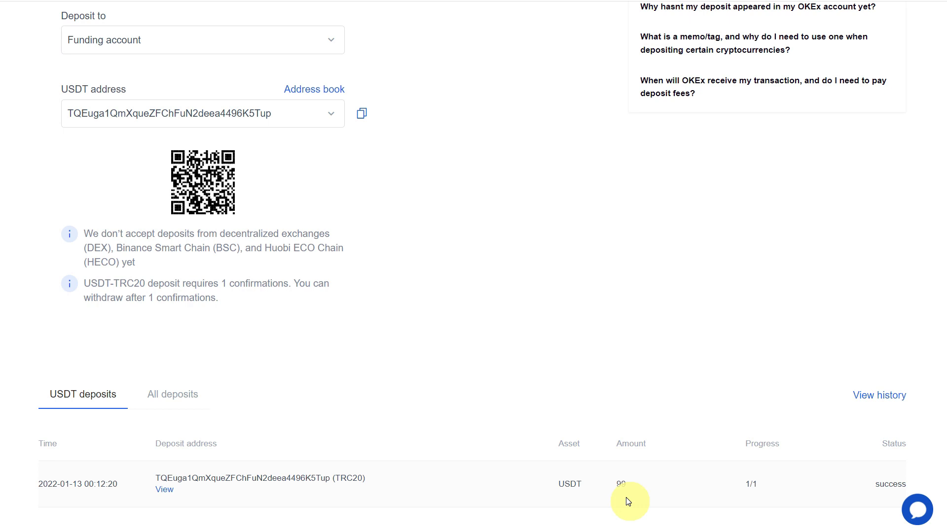
pyautogui.moveTo(651, 511)
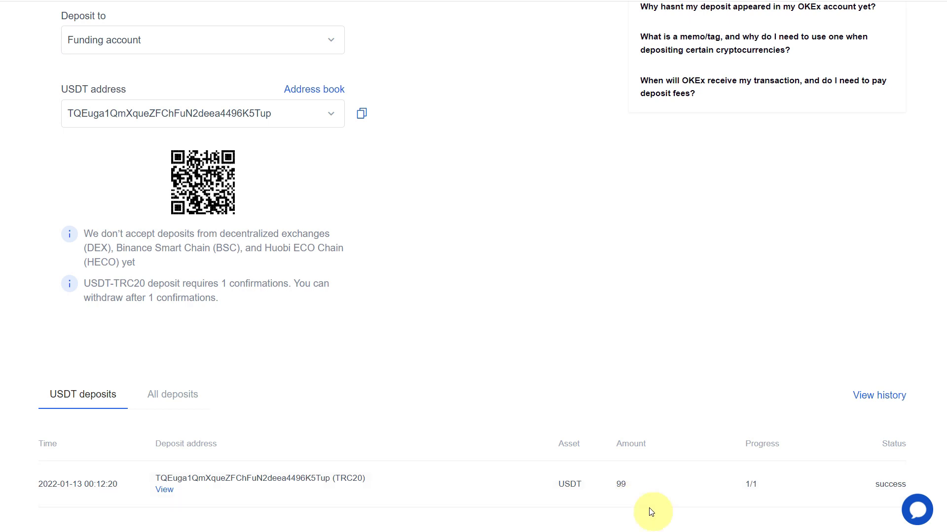